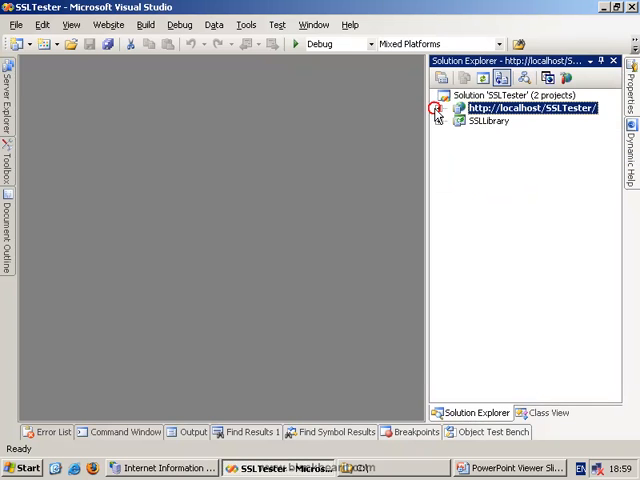
- Expand SSLLibrary in Solution Explorer and select SecureWebPageModule.cs to edit
left_click(456, 120)
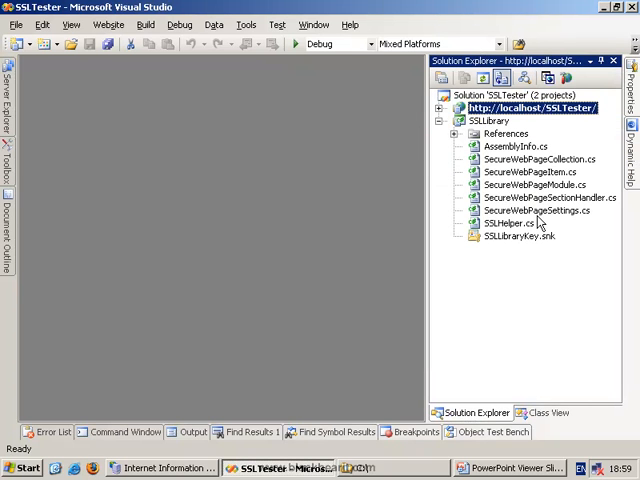
mouse_move(522, 172)
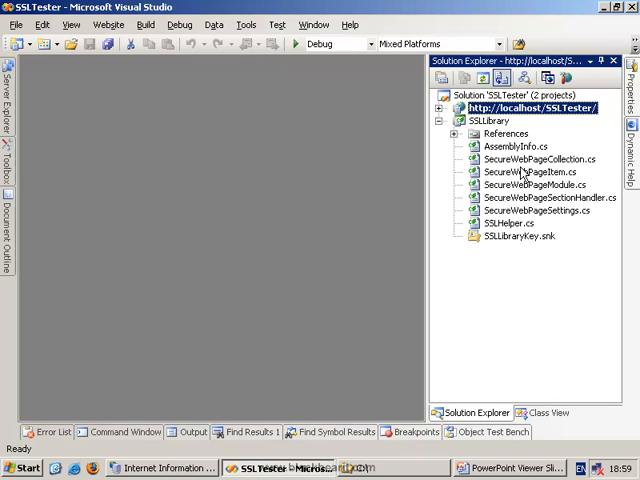
mouse_move(512, 236)
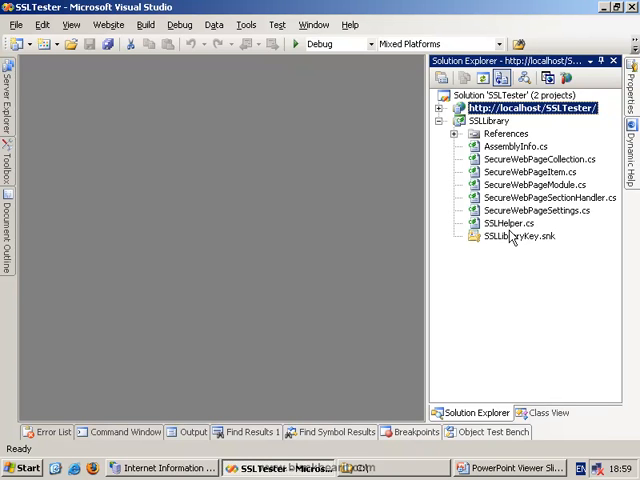
mouse_move(518, 276)
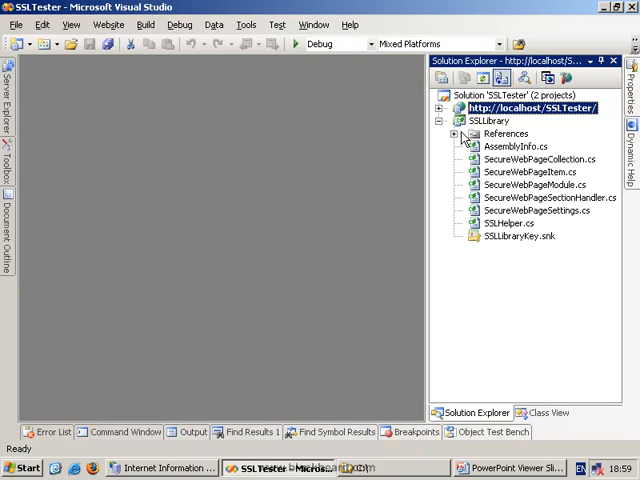
left_click(456, 132)
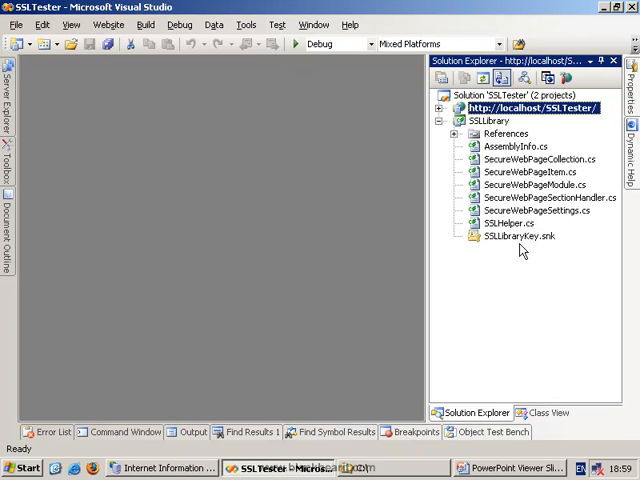
left_click(520, 236)
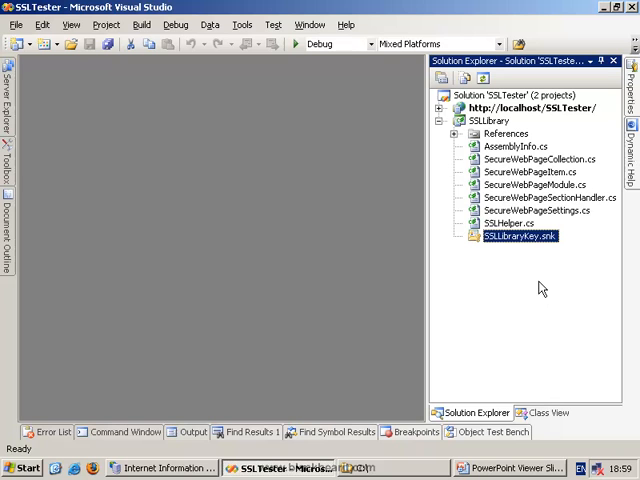
mouse_move(556, 222)
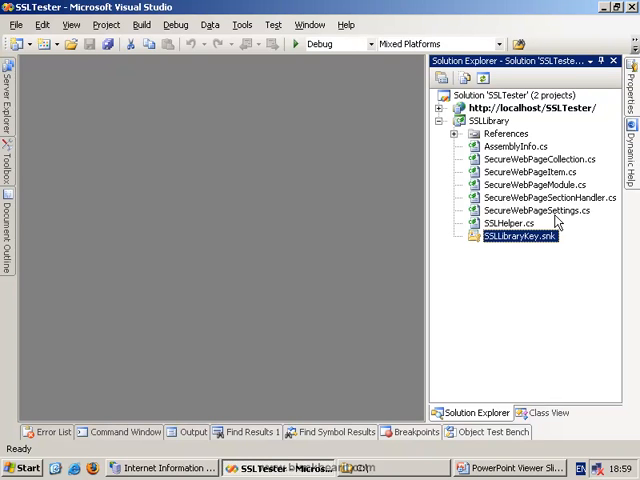
mouse_move(550, 192)
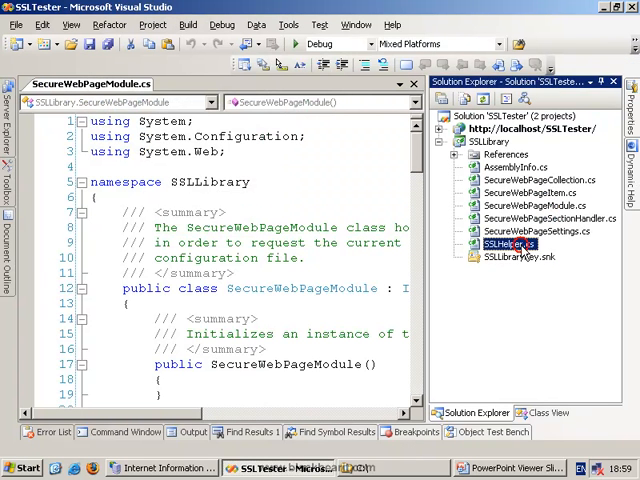
- Open SSLHelper.cs, then scroll SecureWebPageModule.cs to its Init and Application_BeginRequest code
double_click(508, 244)
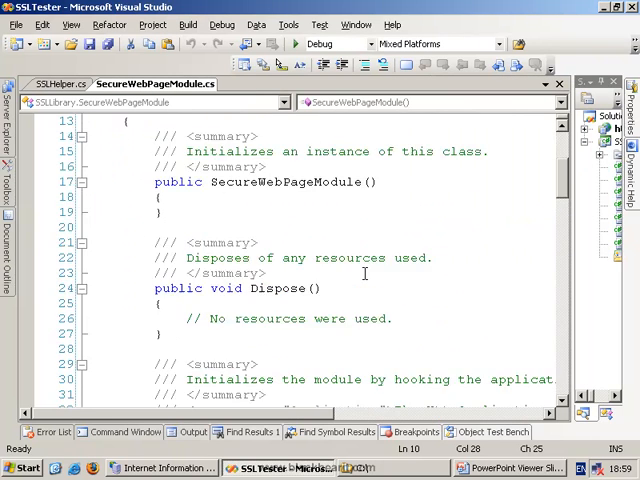
scroll("up", 3)
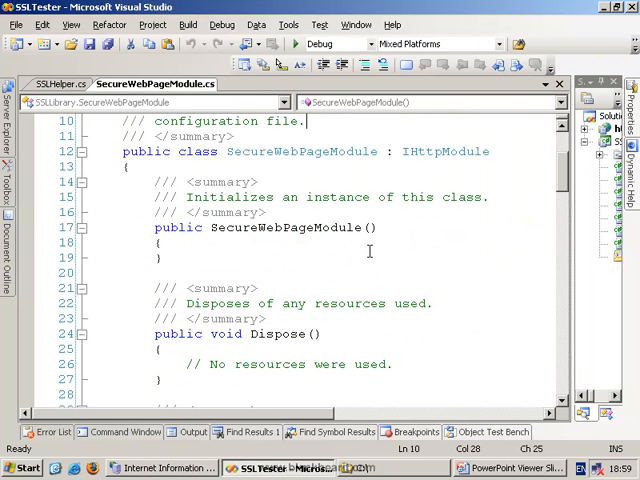
double_click(444, 152)
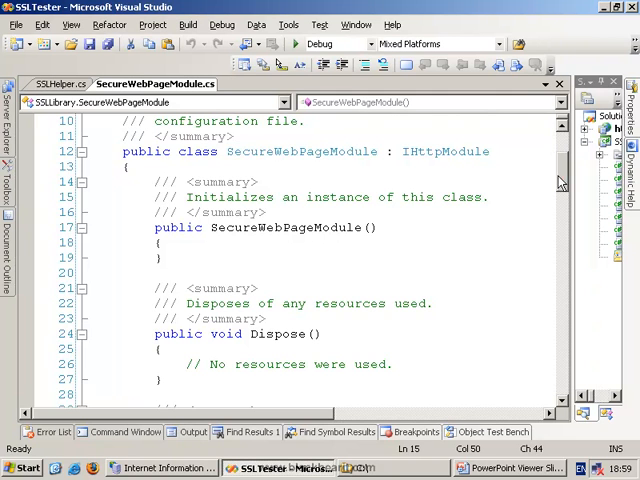
scroll("down", 3)
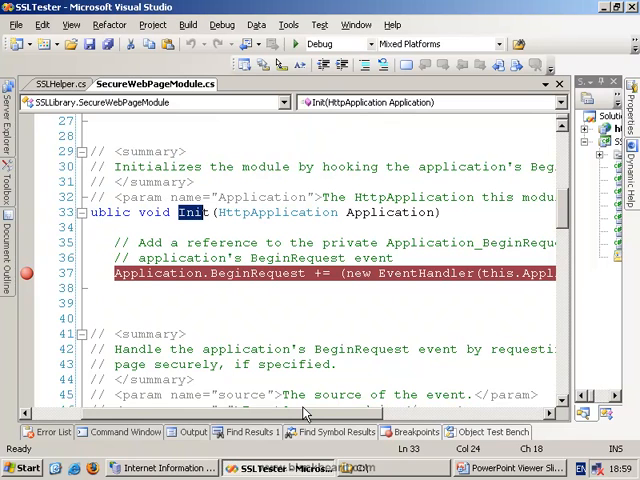
mouse_move(244, 272)
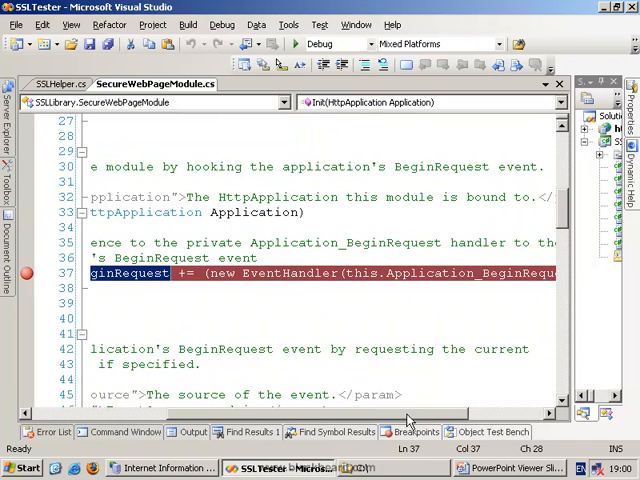
scroll("left", 3)
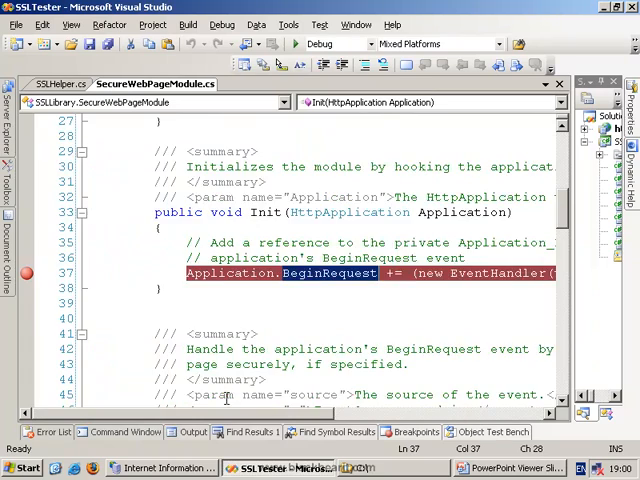
scroll("down", 3)
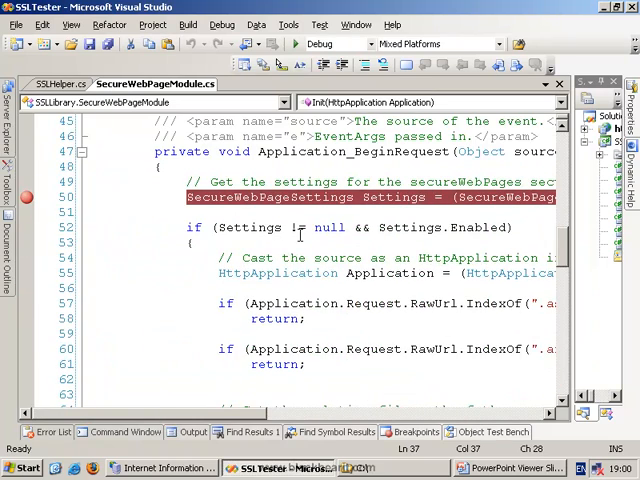
scroll("left", 3)
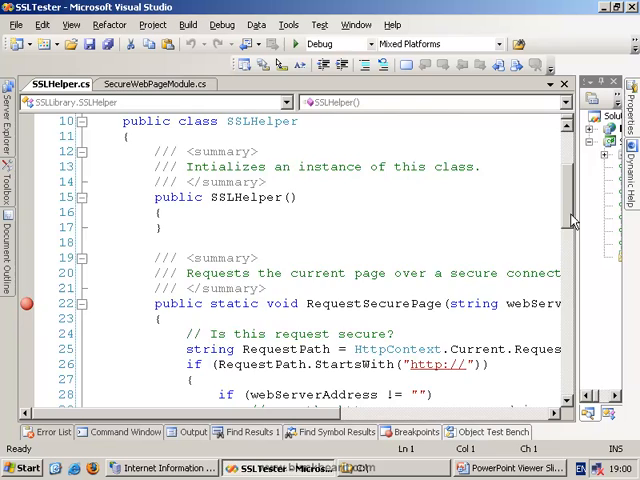
- Collapse the RequestSecurePage and RequestUnsecurePage method bodies in SSLHelper.cs
scroll("down", 3)
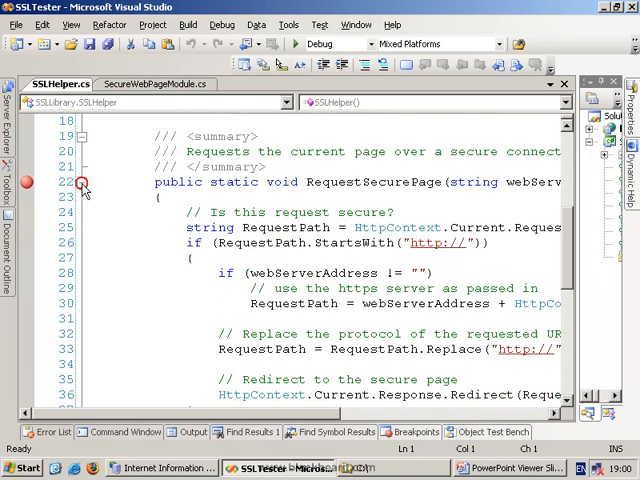
left_click(84, 182)
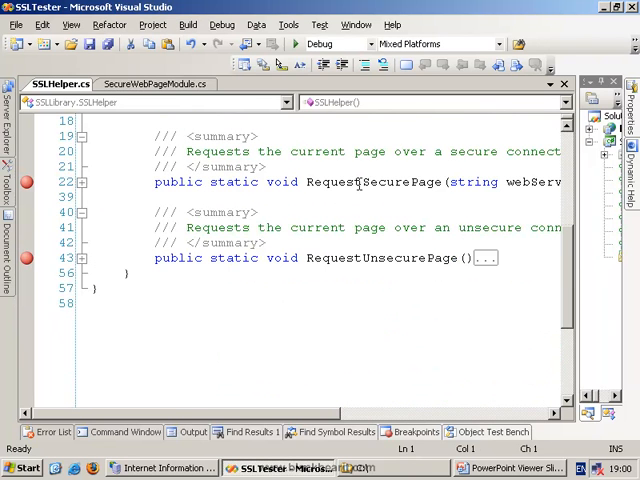
double_click(380, 258)
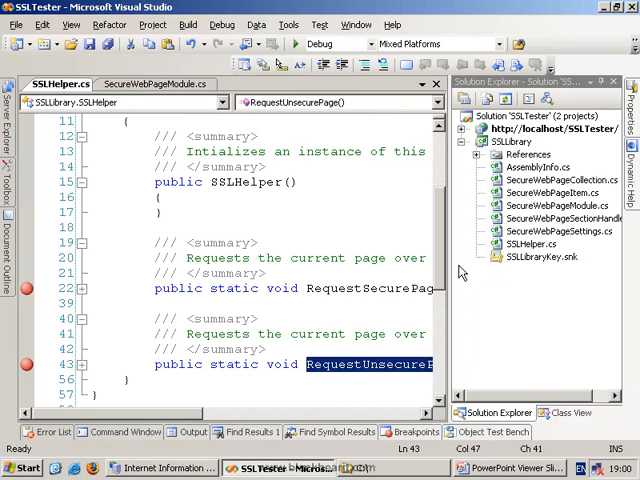
mouse_move(462, 170)
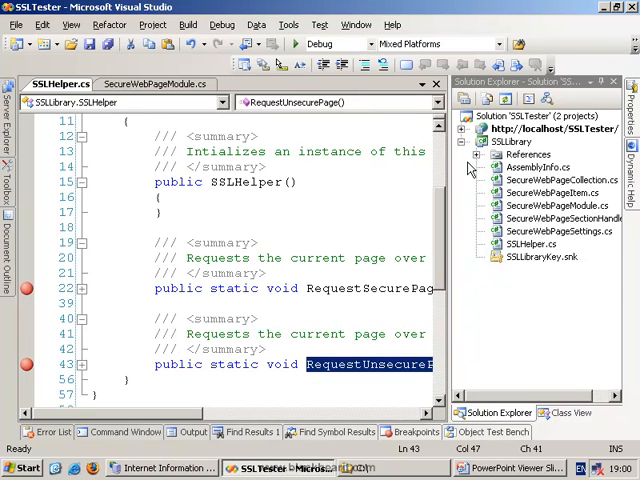
- Expand the SSLTester website project and its Bin folder, then open web.config
left_click(480, 128)
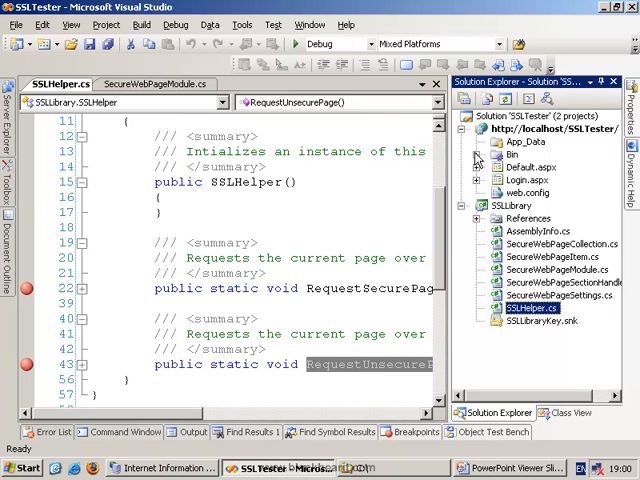
left_click(480, 154)
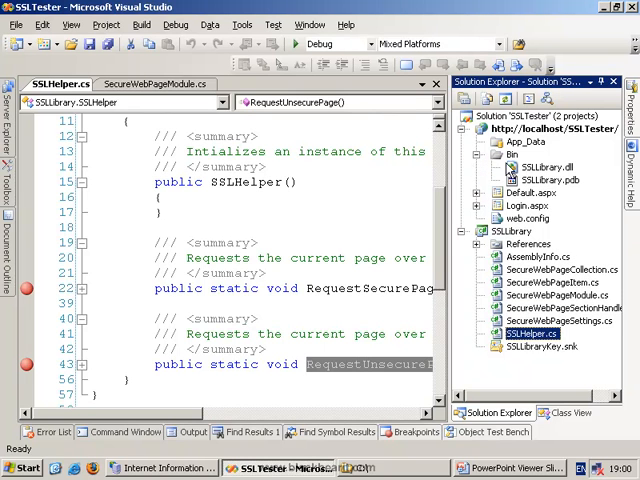
left_click(476, 164)
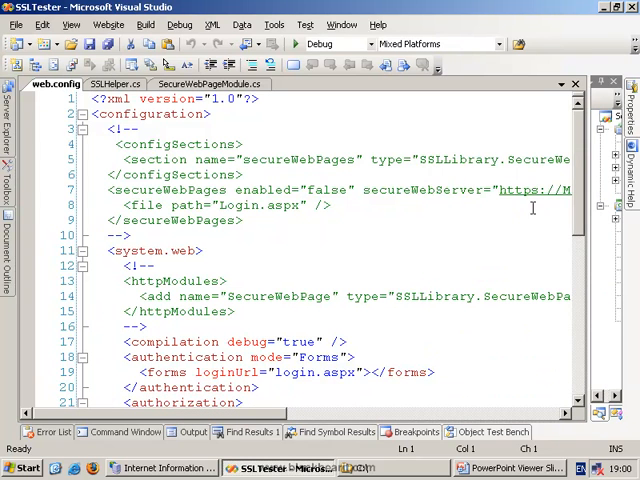
- Remove the comment markers around configSections, secureWebPages and httpModules and inspect the entries
double_click(124, 128)
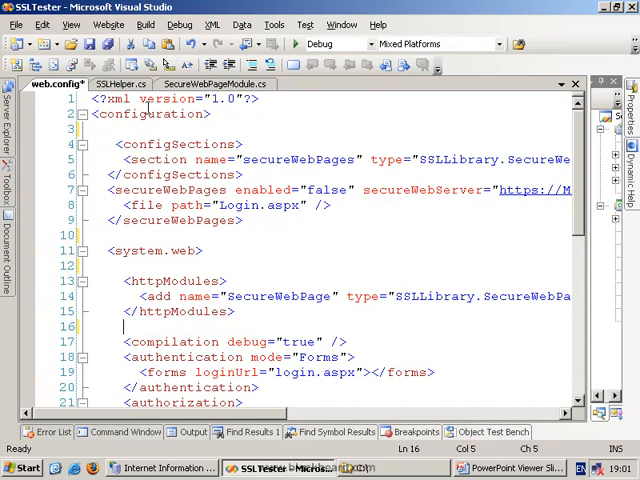
left_click(166, 144)
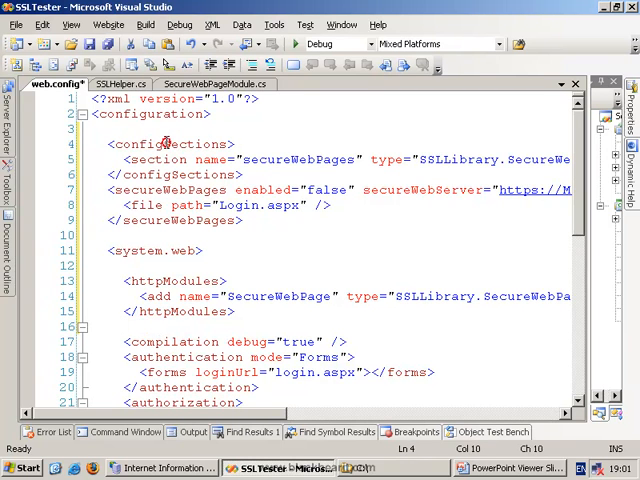
double_click(176, 144)
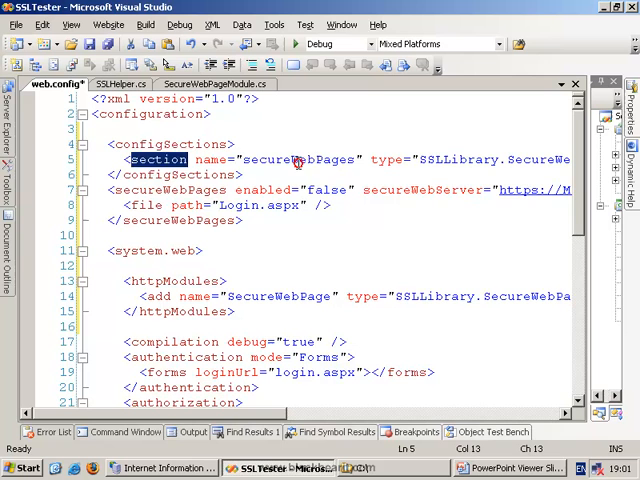
double_click(300, 160)
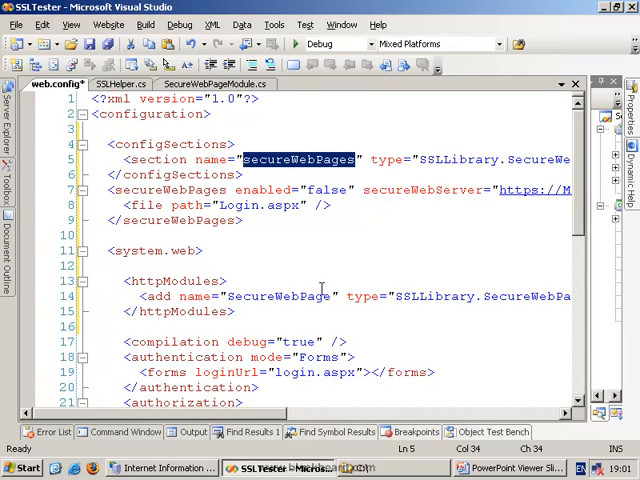
scroll("right", 3)
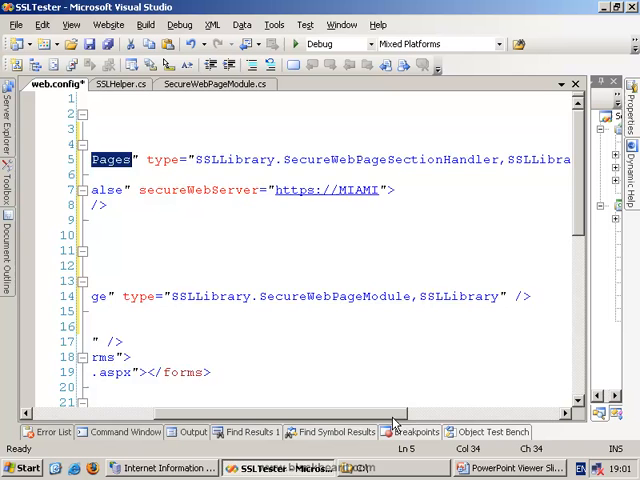
scroll("left", 3)
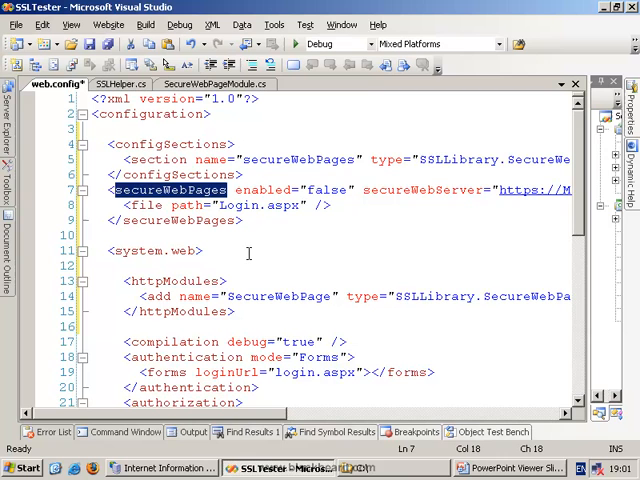
- Change the secureWebPages enabled attribute from false to true and check secureWebServer
double_click(264, 190)
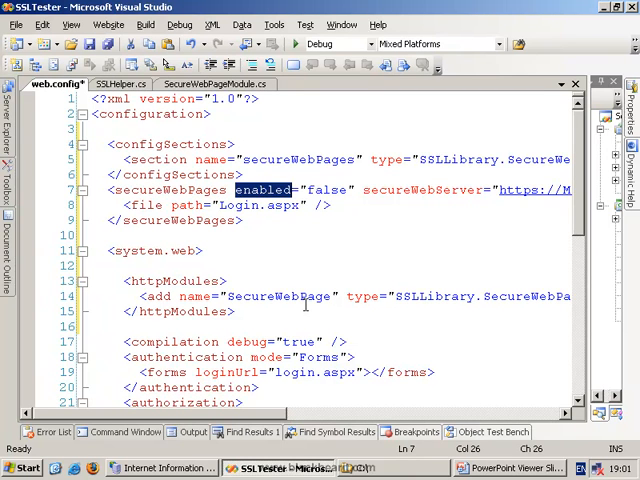
double_click(324, 190)
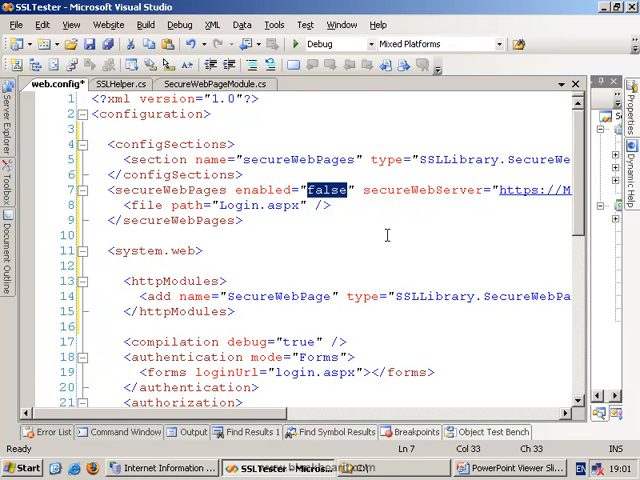
type("true")
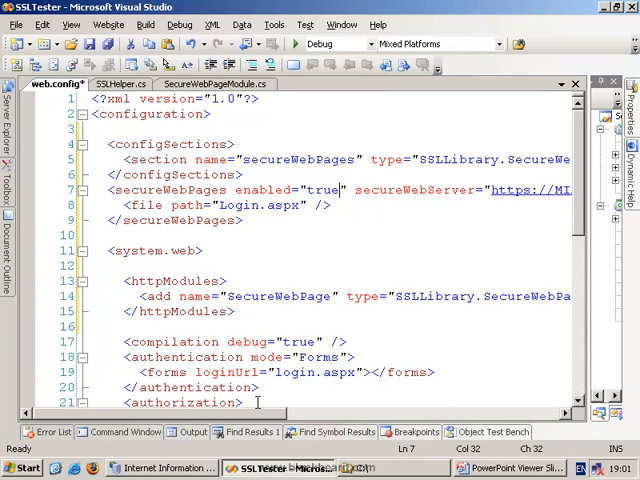
scroll("right", 3)
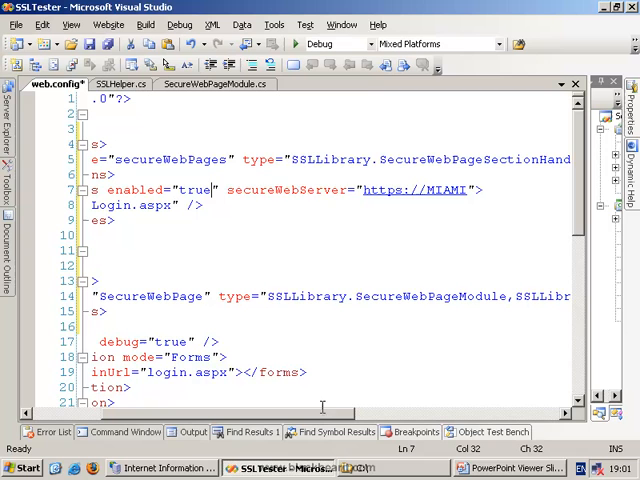
double_click(288, 188)
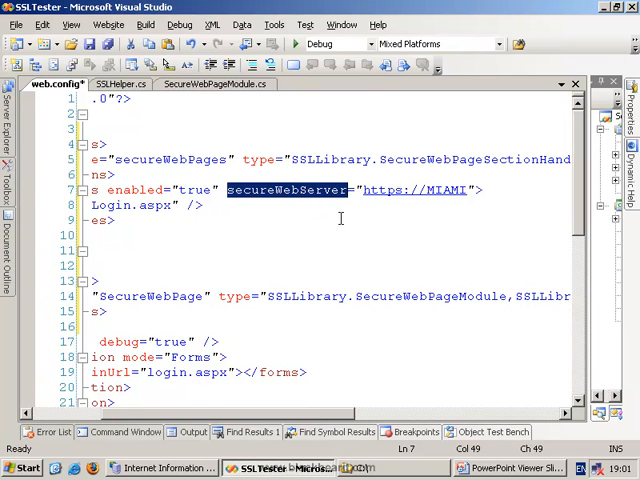
mouse_move(338, 168)
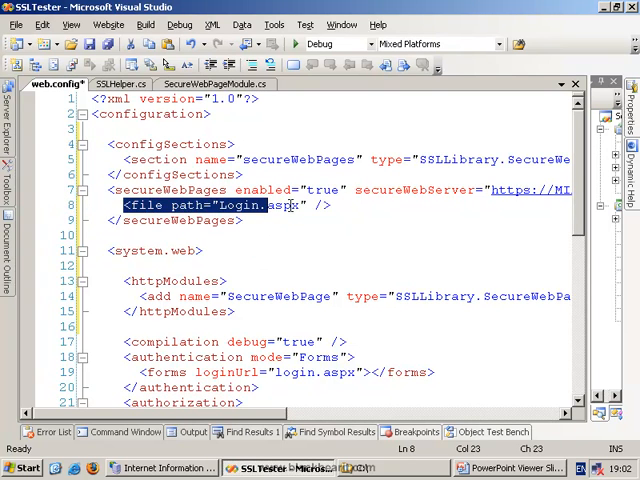
- Review the Login.aspx file entry and start a <directory element after it
left_click(184, 204)
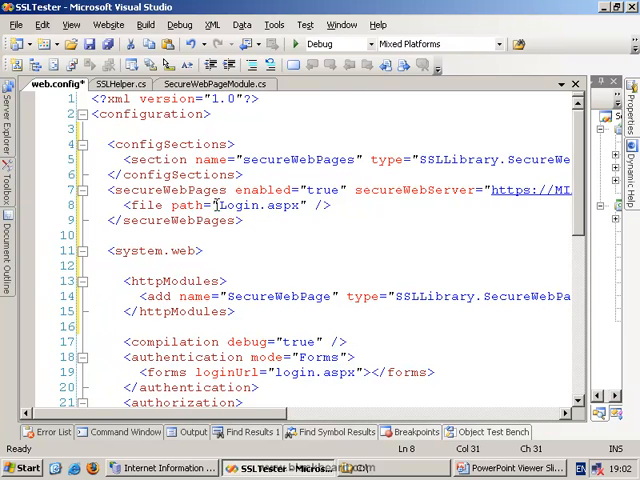
double_click(258, 204)
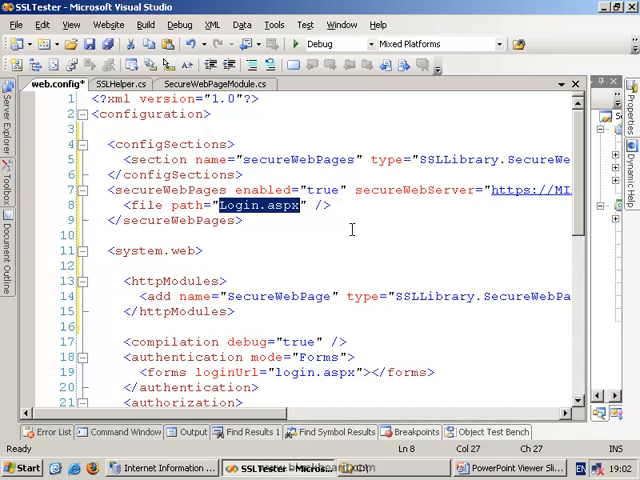
mouse_move(348, 204)
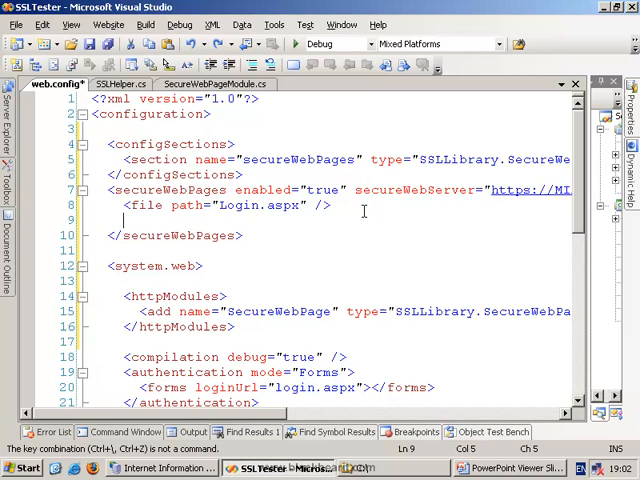
type("<")
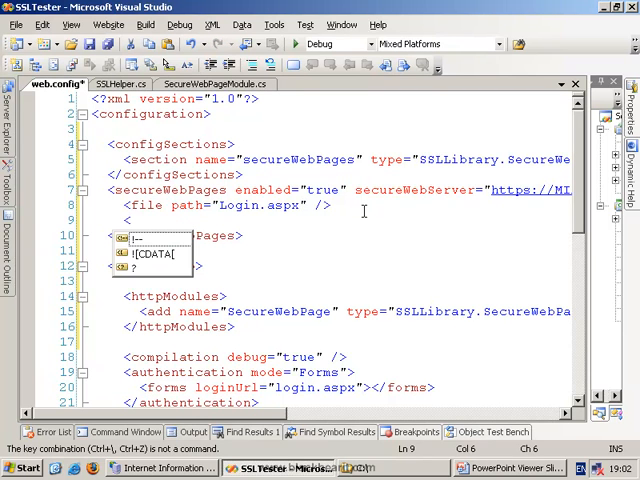
type("<directory")
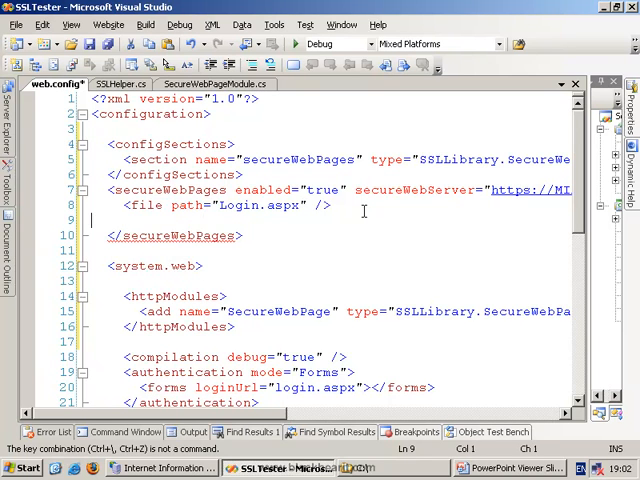
scroll("down", 3)
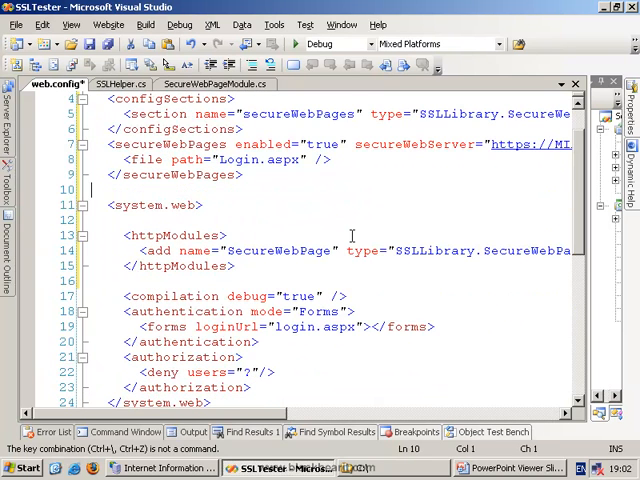
scroll("down", 3)
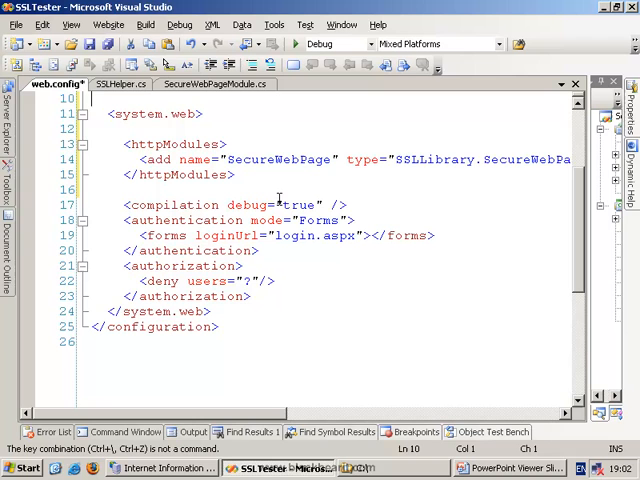
double_click(164, 144)
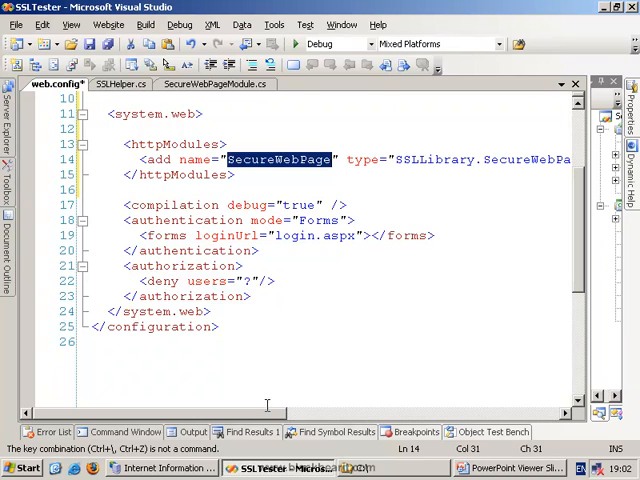
scroll("right", 3)
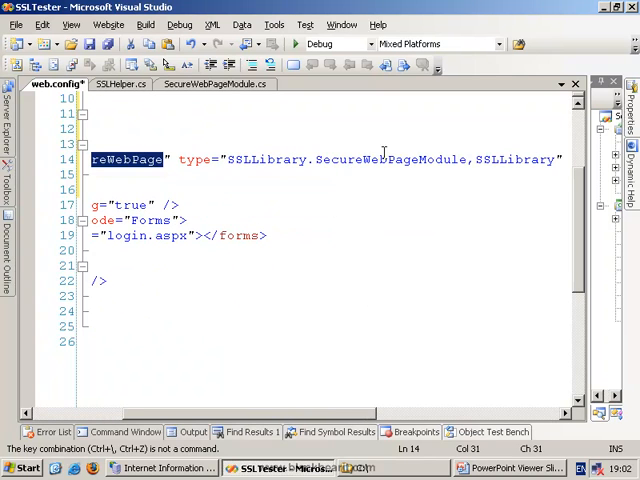
double_click(390, 160)
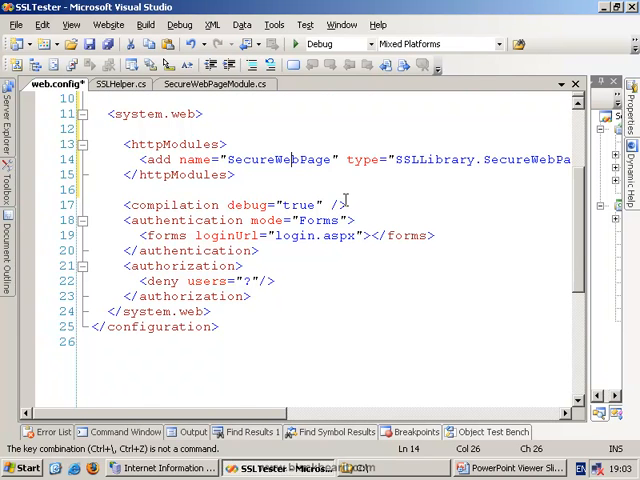
scroll("up", 3)
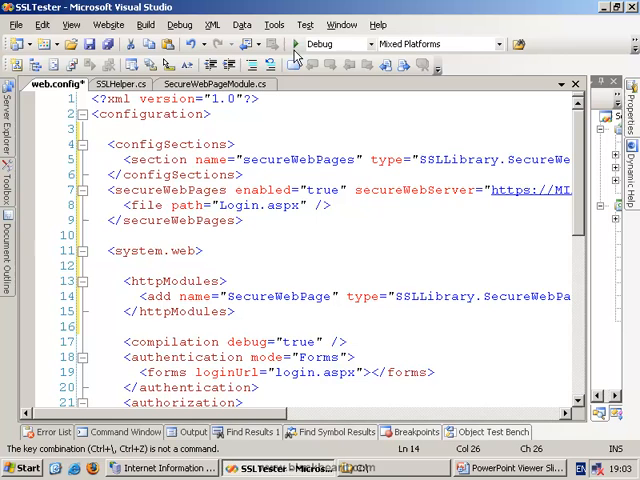
left_click(120, 84)
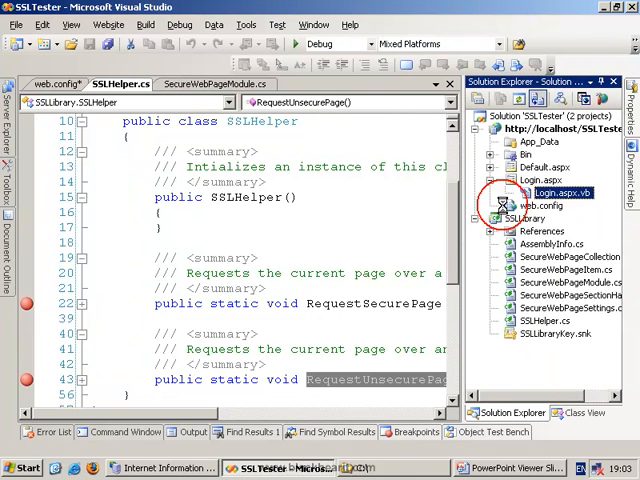
- Open Login.aspx.vb and start debugging the site, pausing at the module's Init breakpoint
double_click(552, 192)
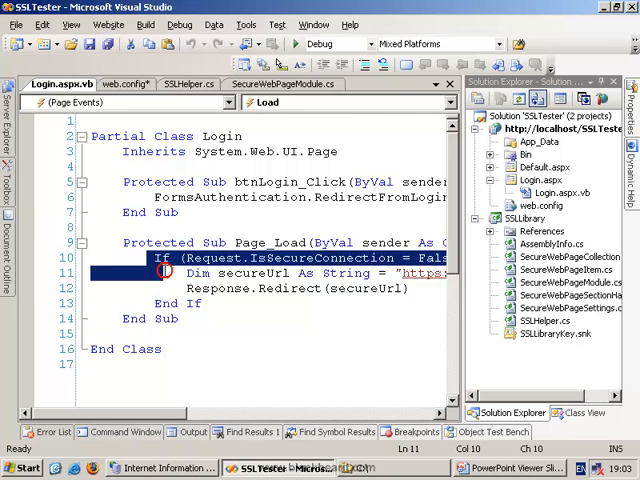
left_click(372, 64)
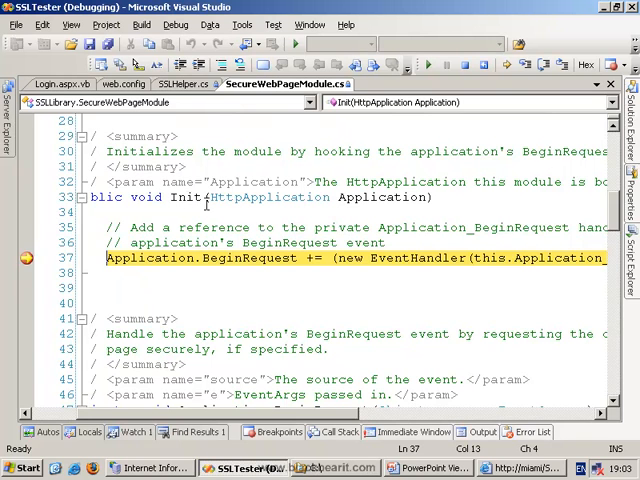
- Follow BeginRequest from its hookup and step through the enabled-settings and .asmx/.axd checks
double_click(248, 258)
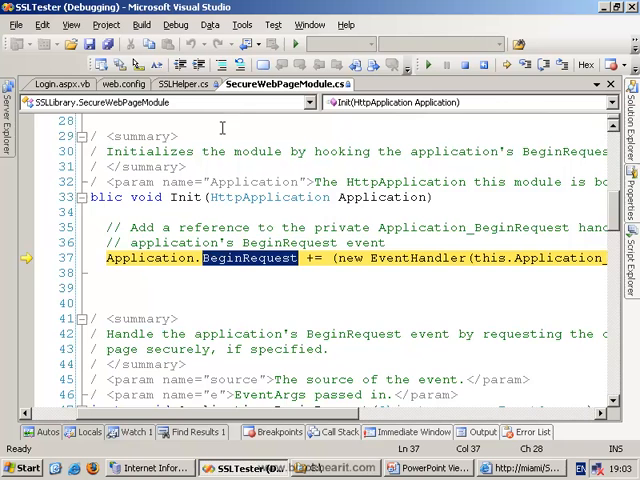
scroll("down", 3)
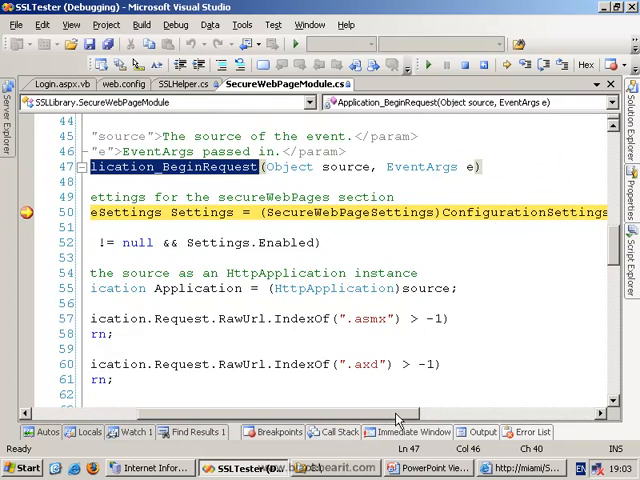
scroll("right", 3)
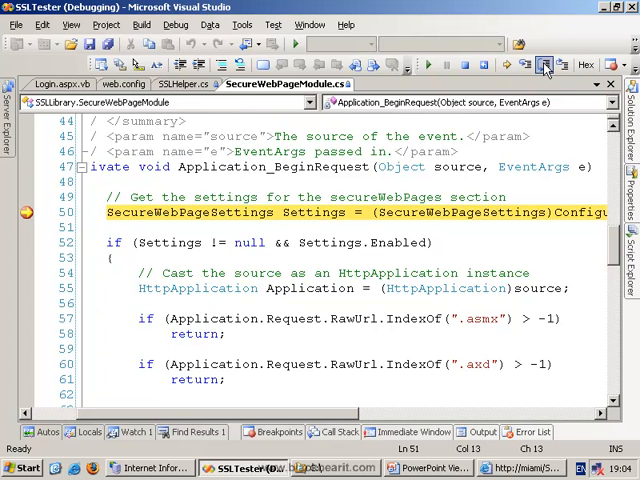
left_click(548, 64)
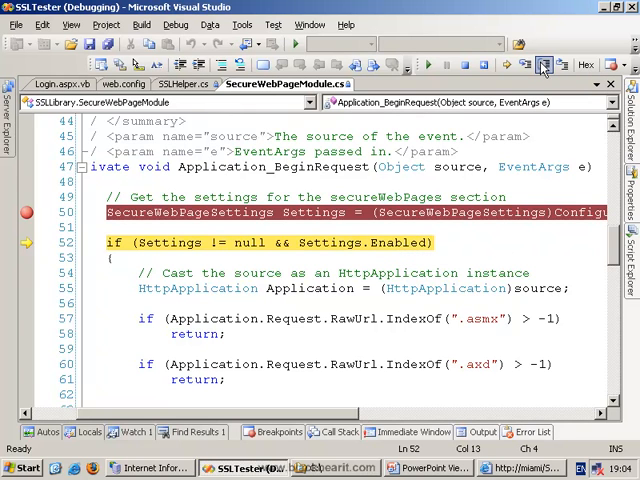
left_click(544, 64)
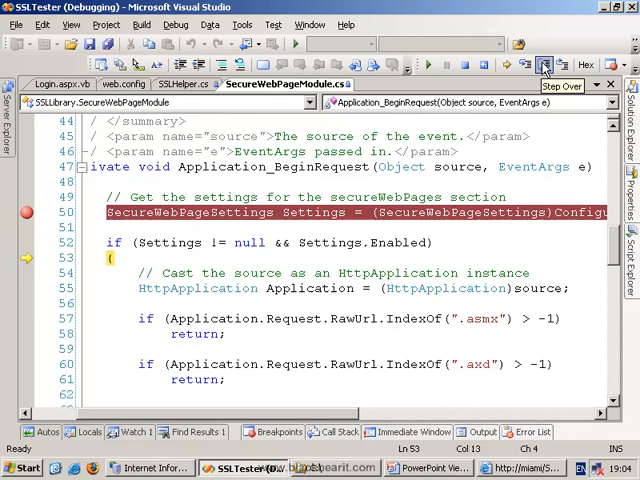
left_click(544, 64)
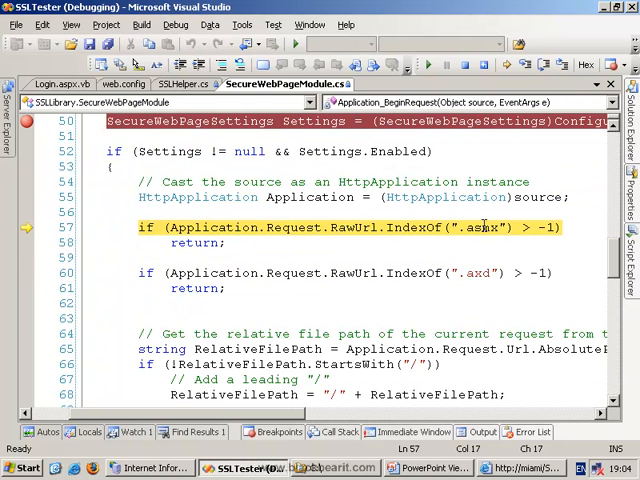
double_click(482, 228)
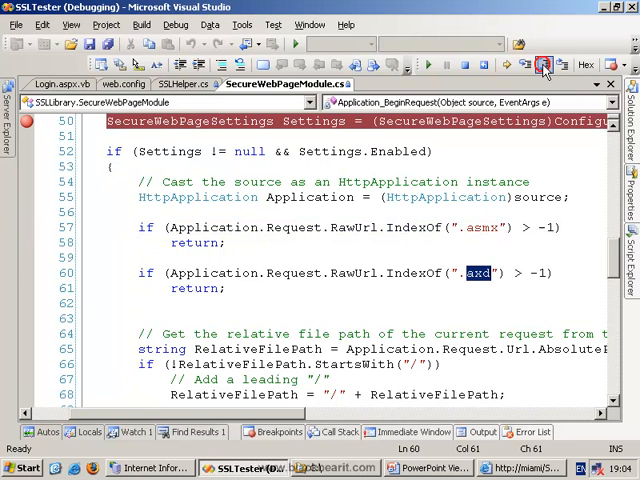
- Step through the relative file path code and directory matching loop down to the MakeSecure check
left_click(544, 64)
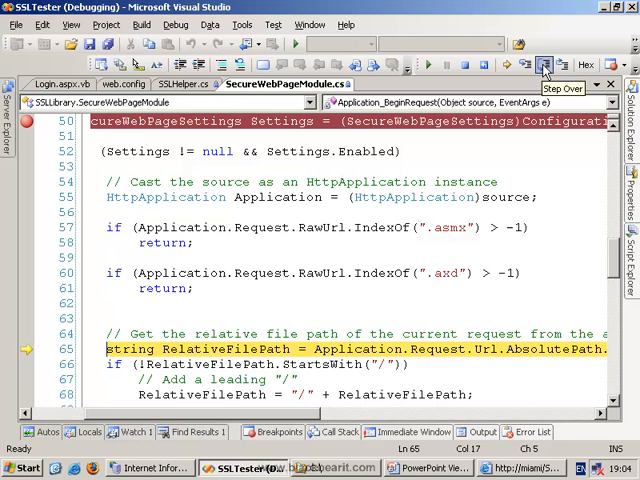
left_click(546, 64)
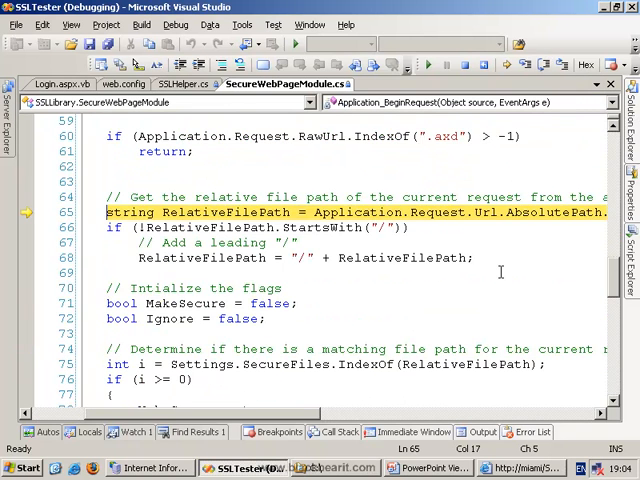
left_click(544, 64)
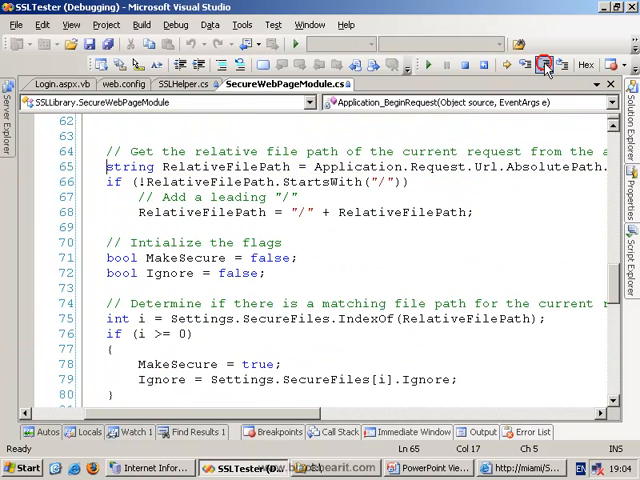
left_click(544, 64)
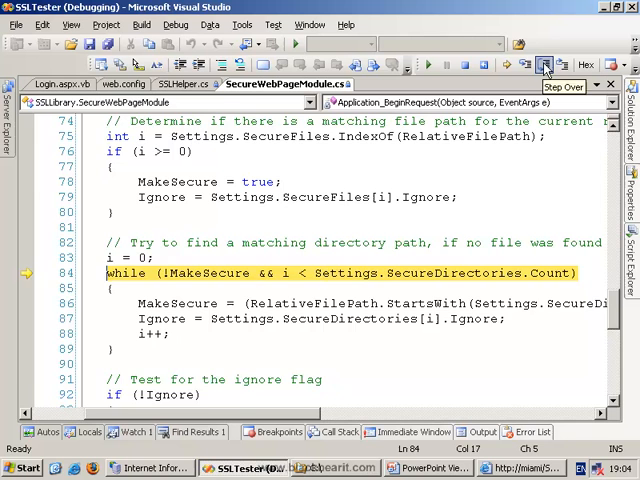
left_click(544, 64)
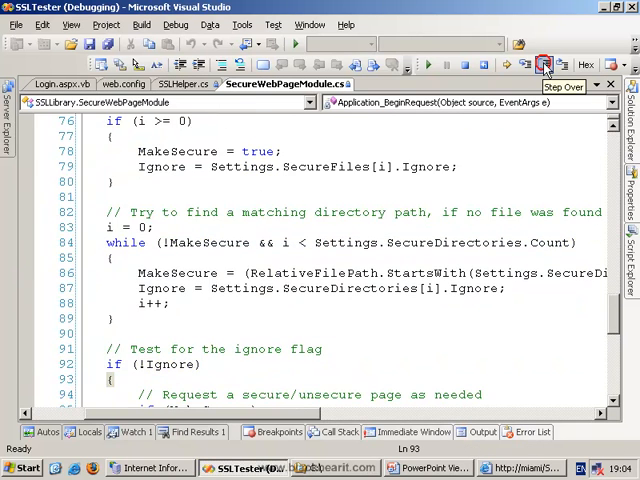
left_click(544, 64)
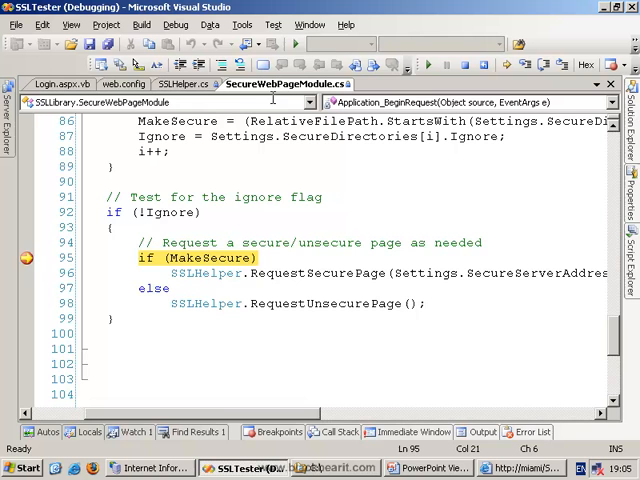
- Glance at SSLHelper's request methods, then step past MakeSecure onto the RequestSecurePage call
left_click(178, 84)
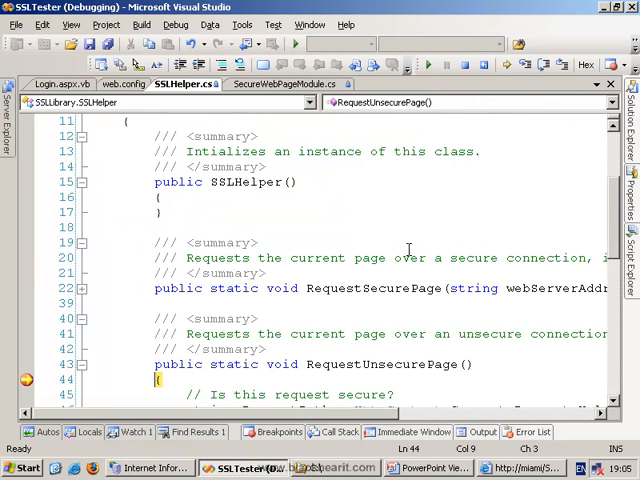
scroll("down", 3)
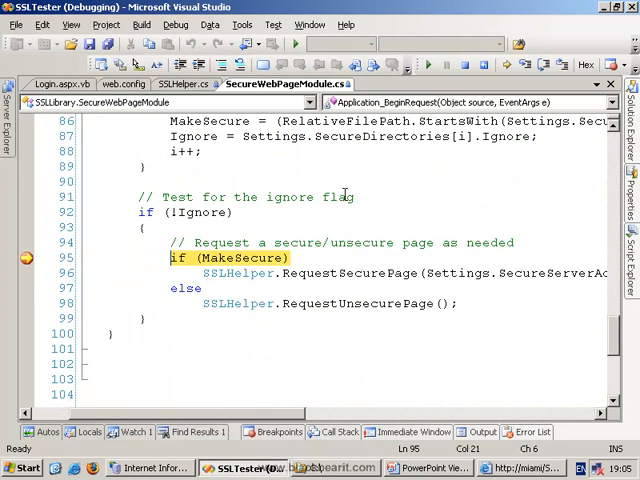
mouse_move(250, 258)
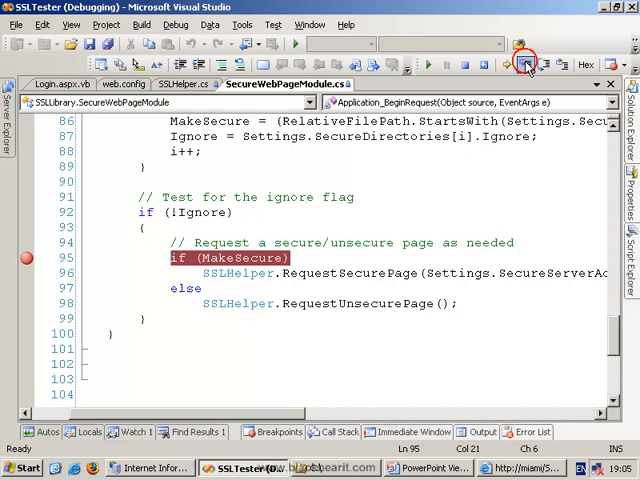
left_click(524, 64)
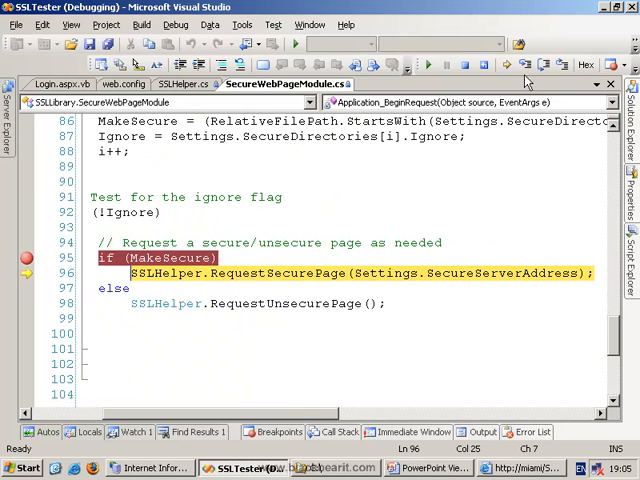
- Step through the SecureServerAddress getter into RequestSecurePage and read the request URL
left_click(524, 64)
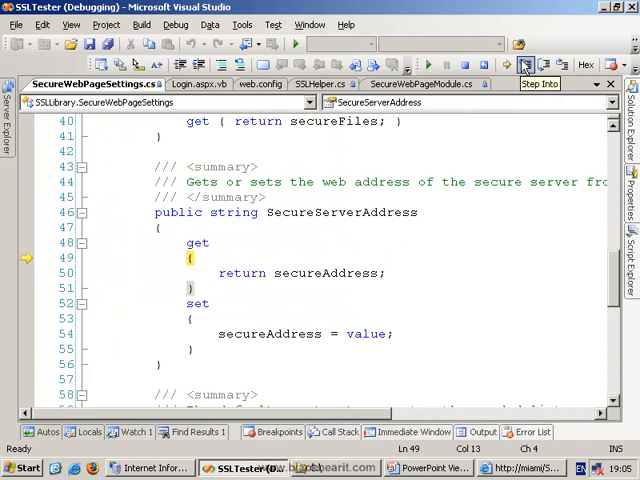
left_click(522, 64)
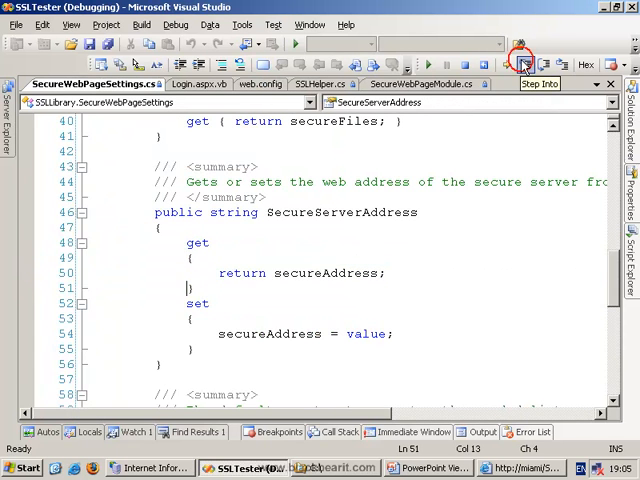
left_click(524, 64)
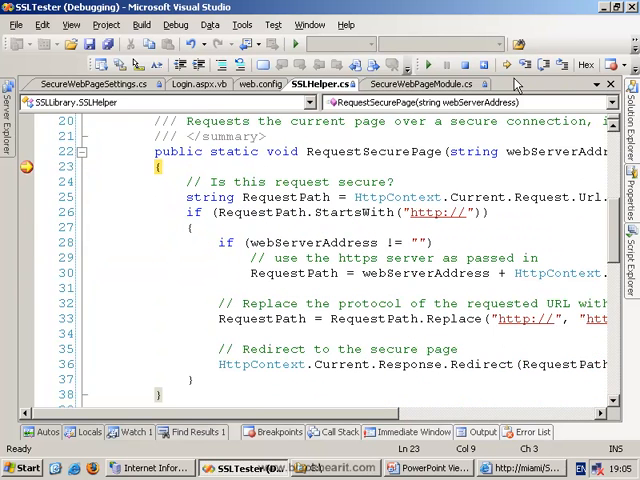
left_click(528, 64)
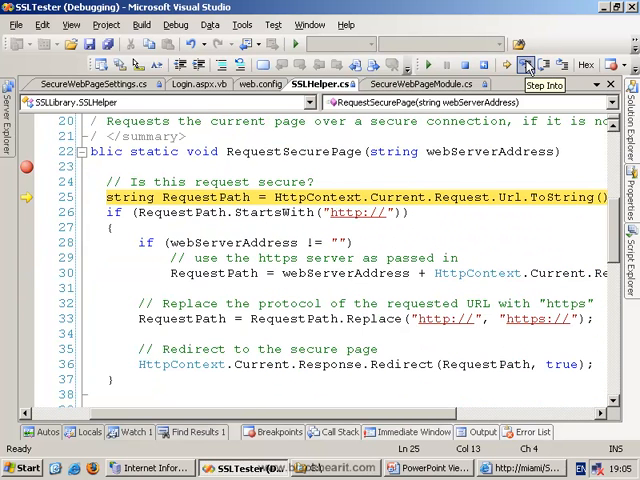
mouse_move(500, 196)
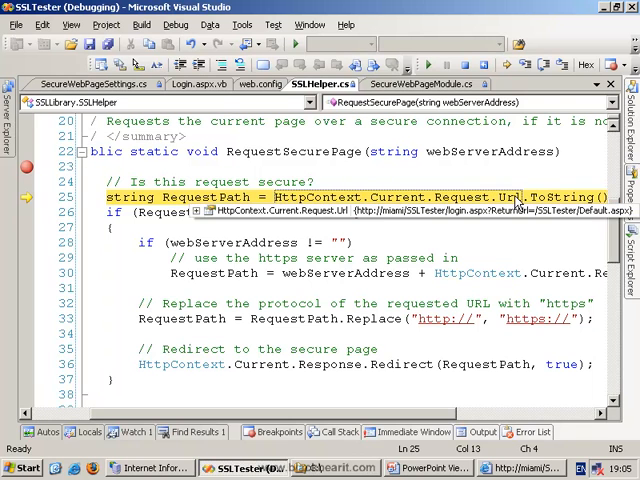
left_click(528, 64)
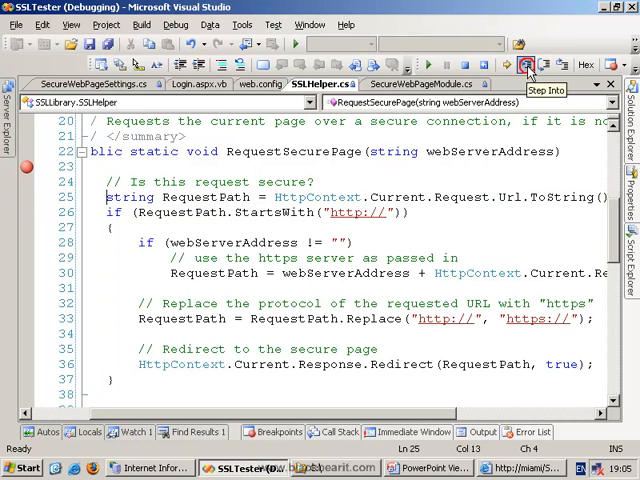
- Step through the plain-http branch, the https URL rewrite, and onto Response.Redirect
left_click(526, 64)
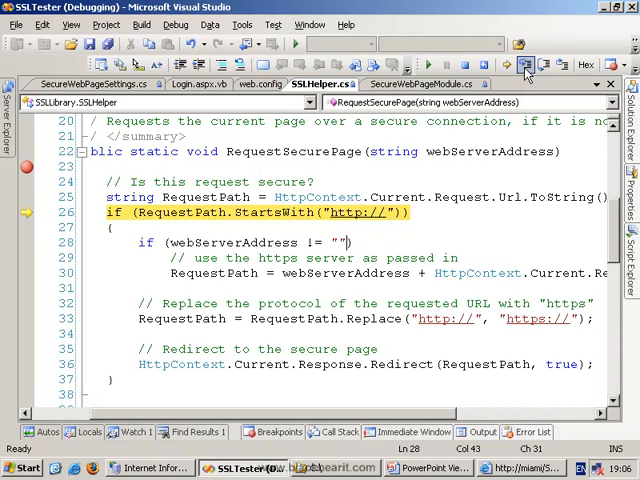
left_click(524, 64)
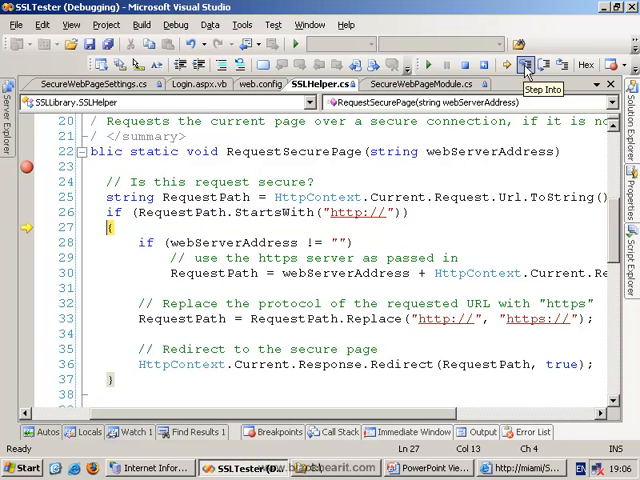
left_click(528, 64)
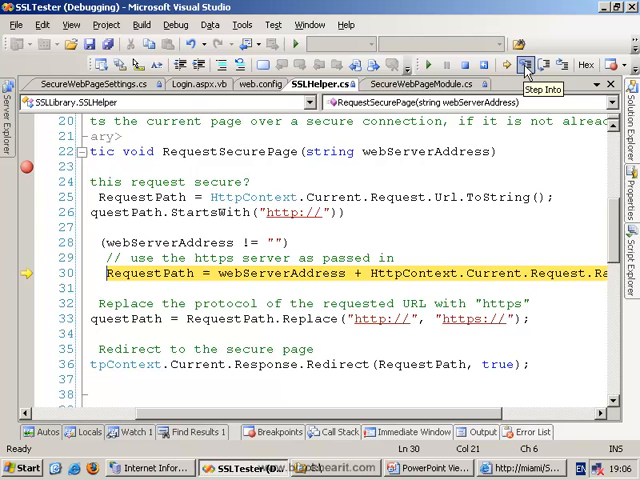
left_click(528, 64)
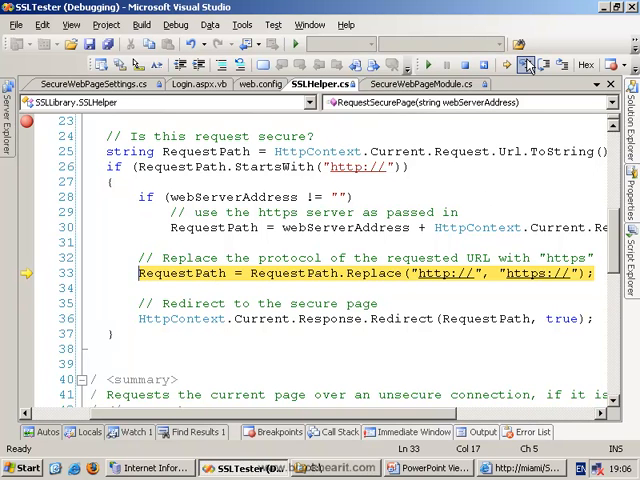
left_click(528, 64)
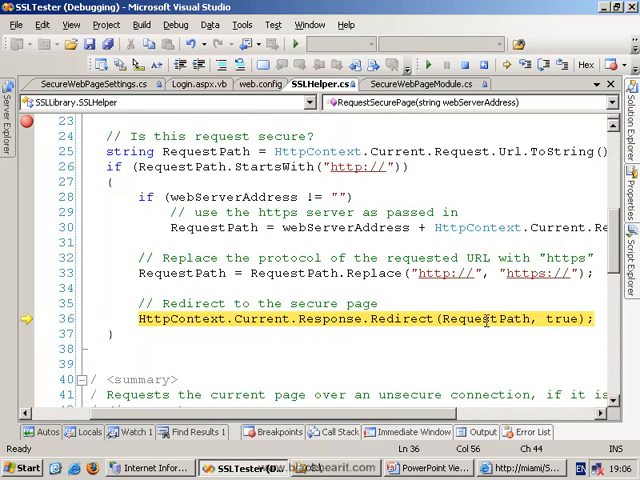
mouse_move(296, 44)
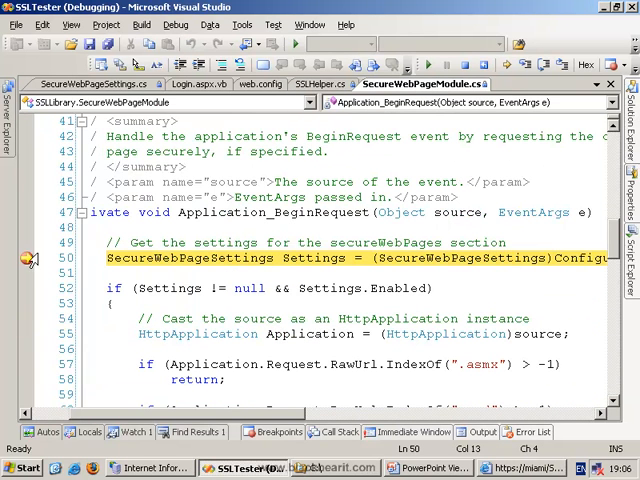
- Step through the second RequestSecurePage pass and continue so the login page loads over https
scroll("down", 3)
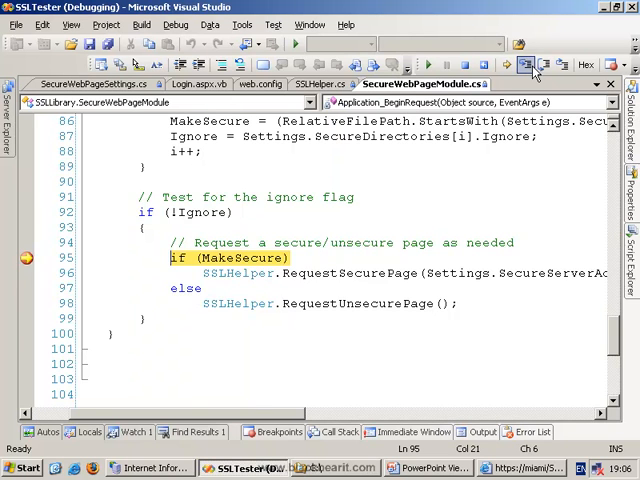
left_click(528, 64)
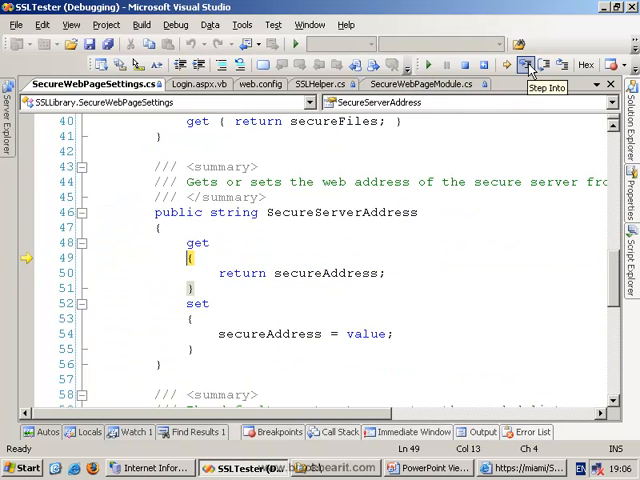
left_click(528, 64)
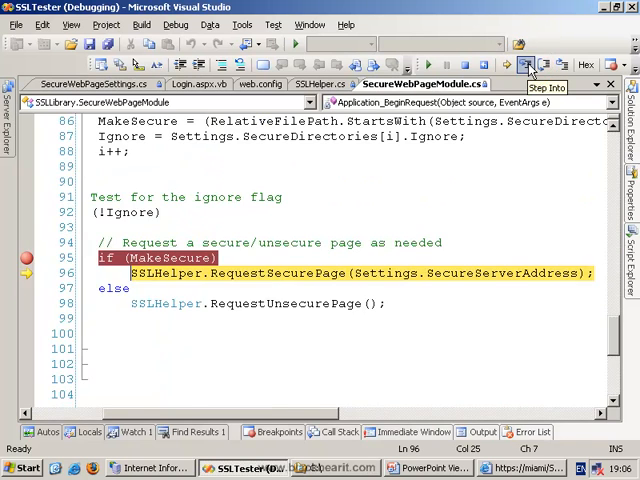
left_click(528, 64)
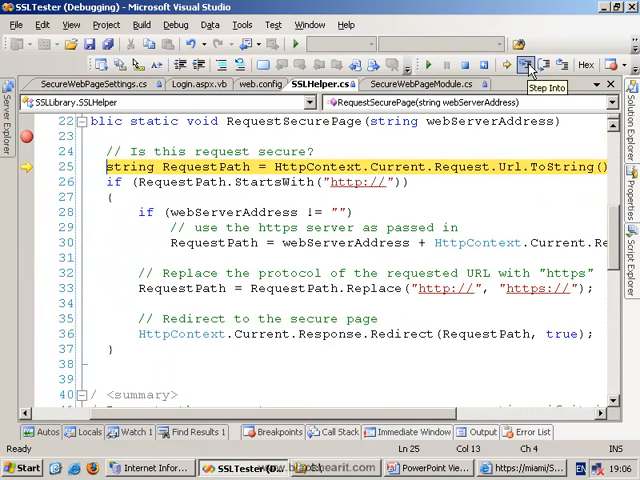
left_click(528, 64)
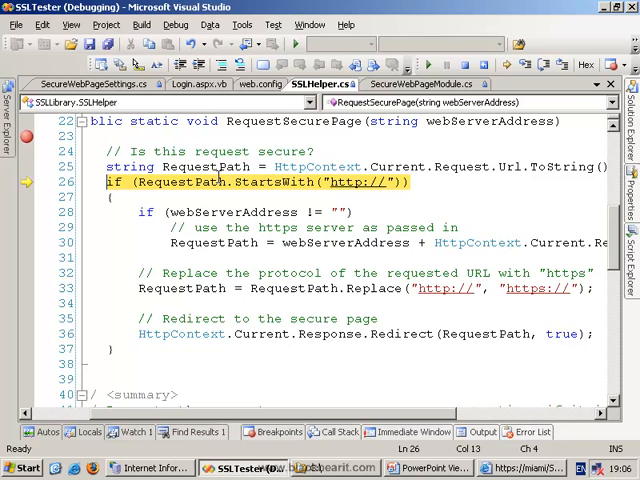
mouse_move(570, 122)
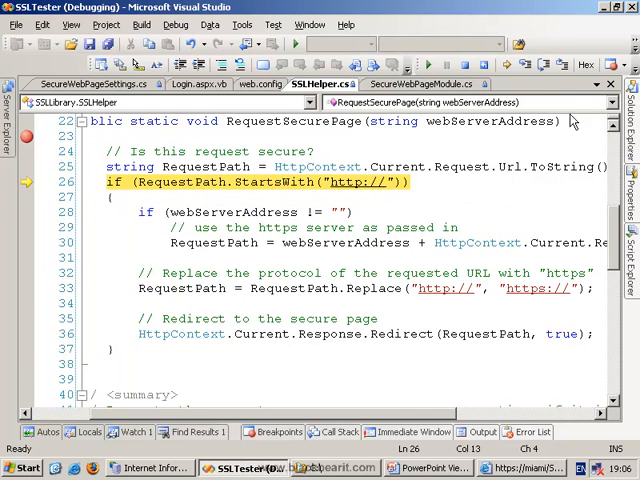
left_click(528, 64)
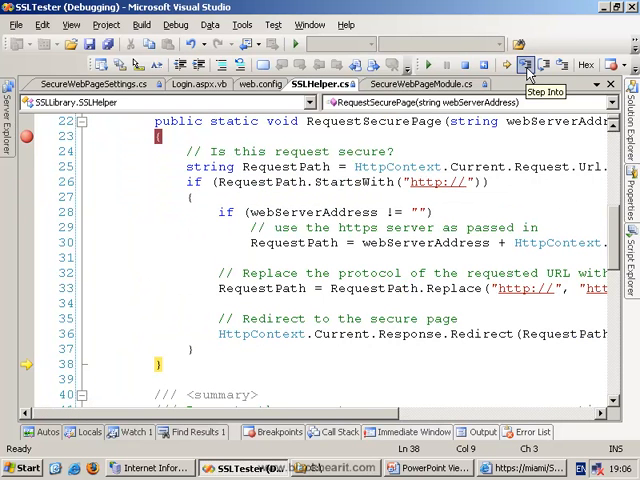
mouse_move(520, 216)
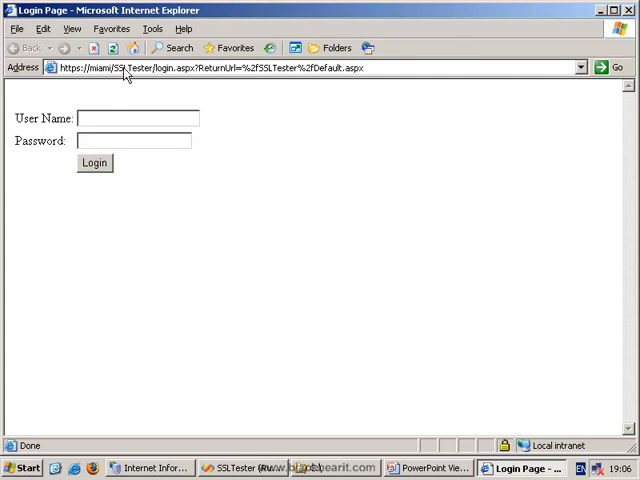
- Switch back to Visual Studio and open the Debug menu
left_click(290, 468)
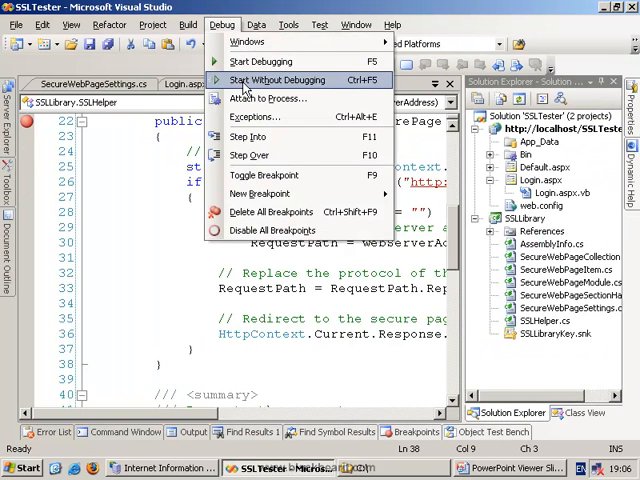
left_click(276, 80)
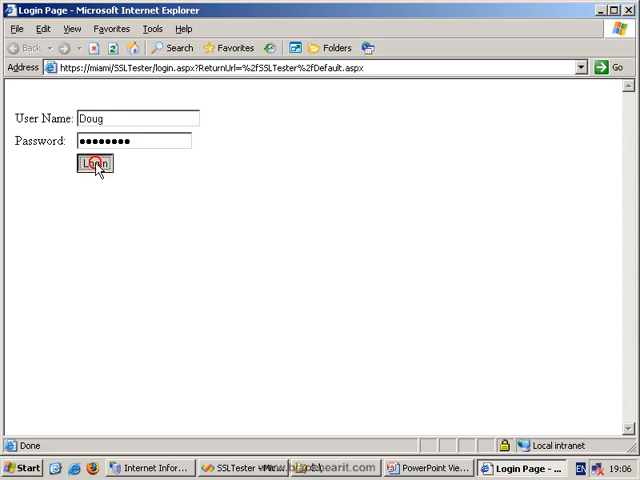
- Log in as Doug, accept the nonsecure-redirect Security Alert, and land on Default.aspx over plain http
left_click(94, 162)
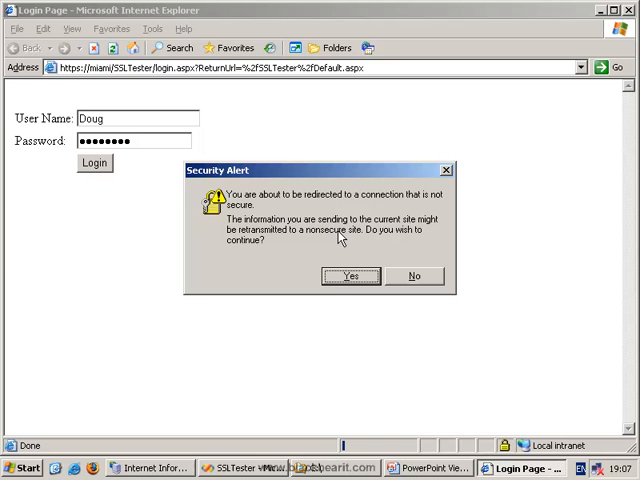
mouse_move(288, 216)
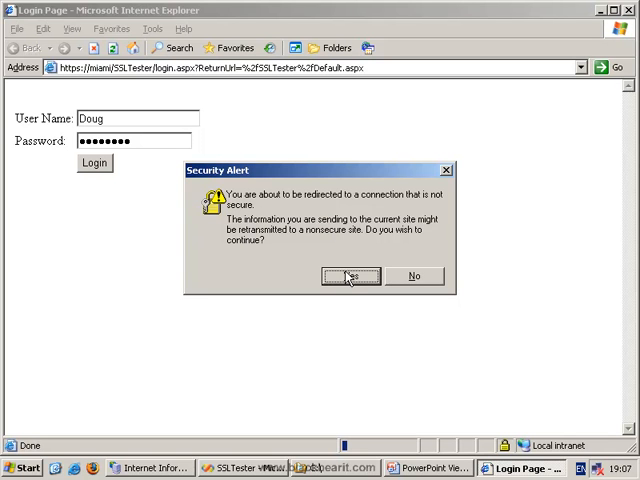
left_click(348, 276)
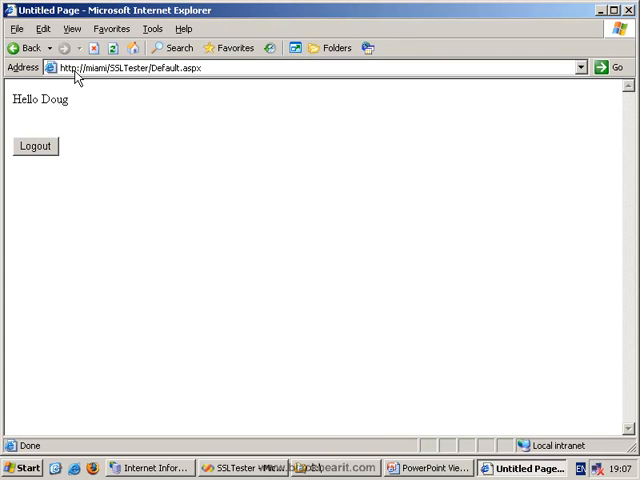
left_click(30, 48)
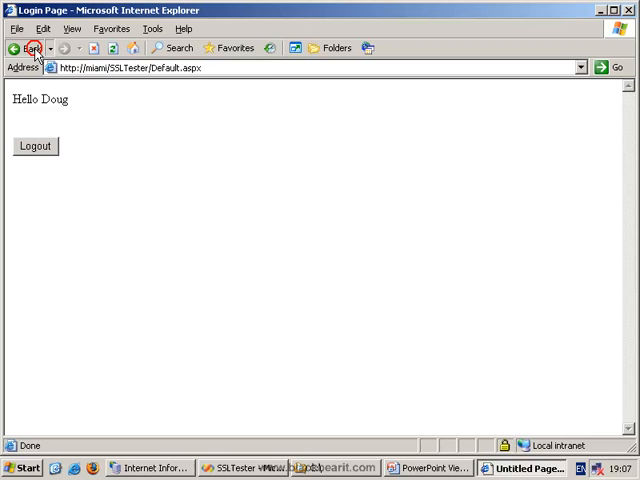